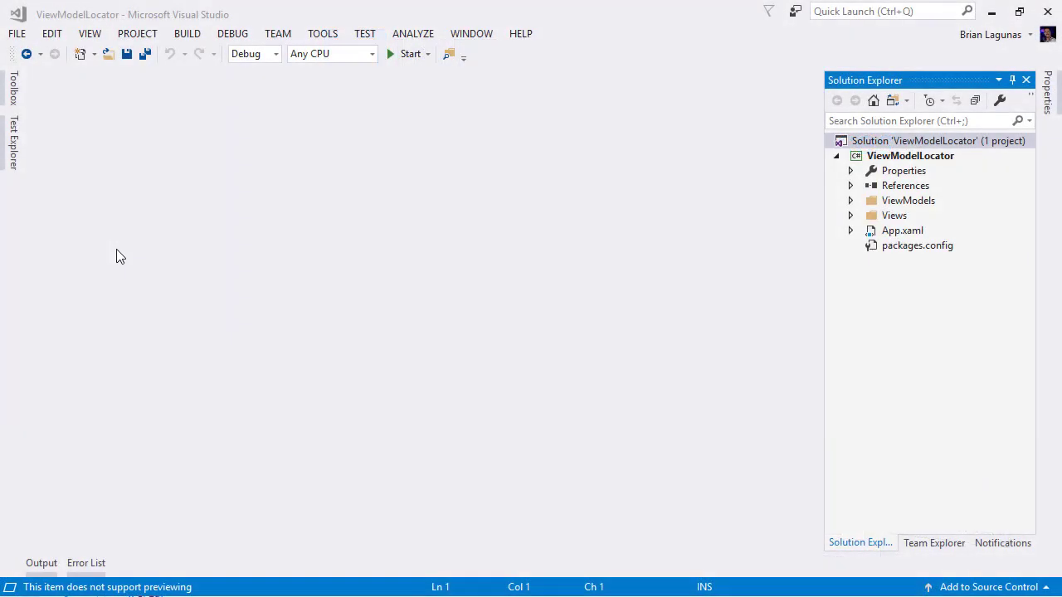
mouse_move(100, 249)
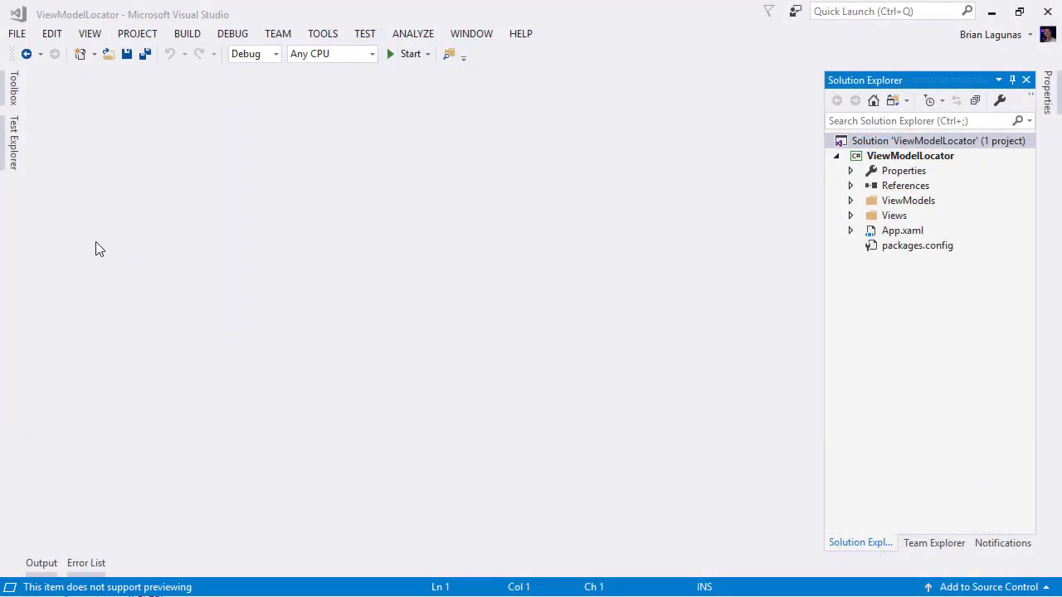
Open MainWindow.xaml from the Views folder and expand the ViewModels folder.
left_click(849, 216)
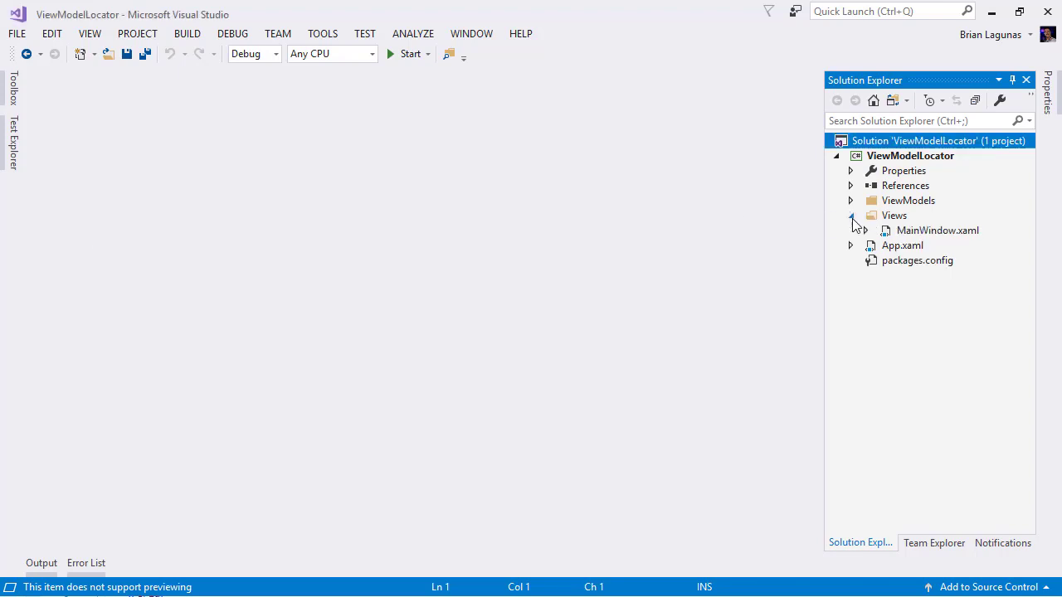
double_click(938, 229)
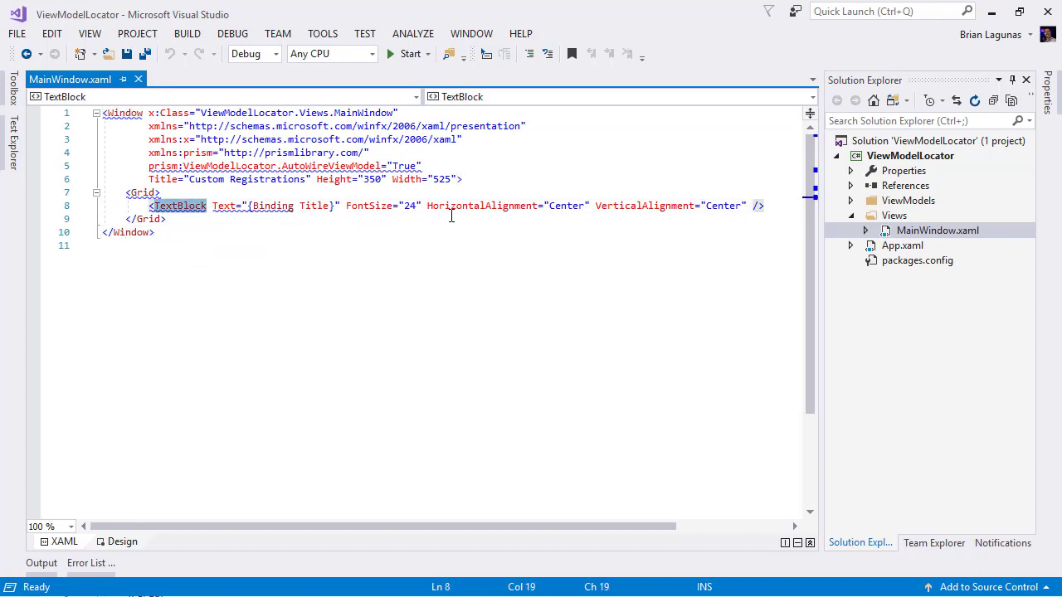
mouse_move(315, 205)
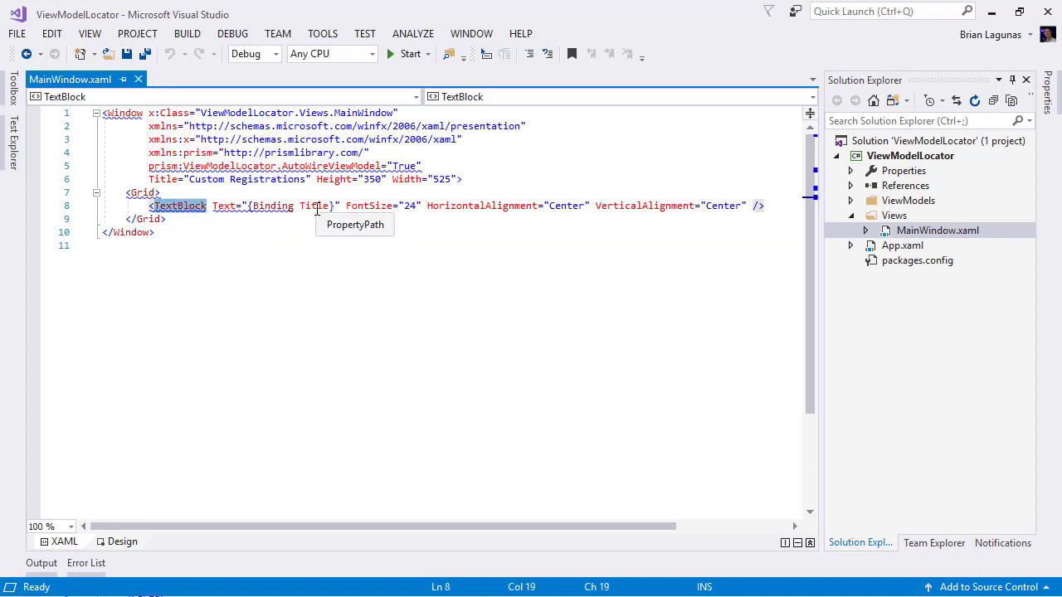
left_click(240, 243)
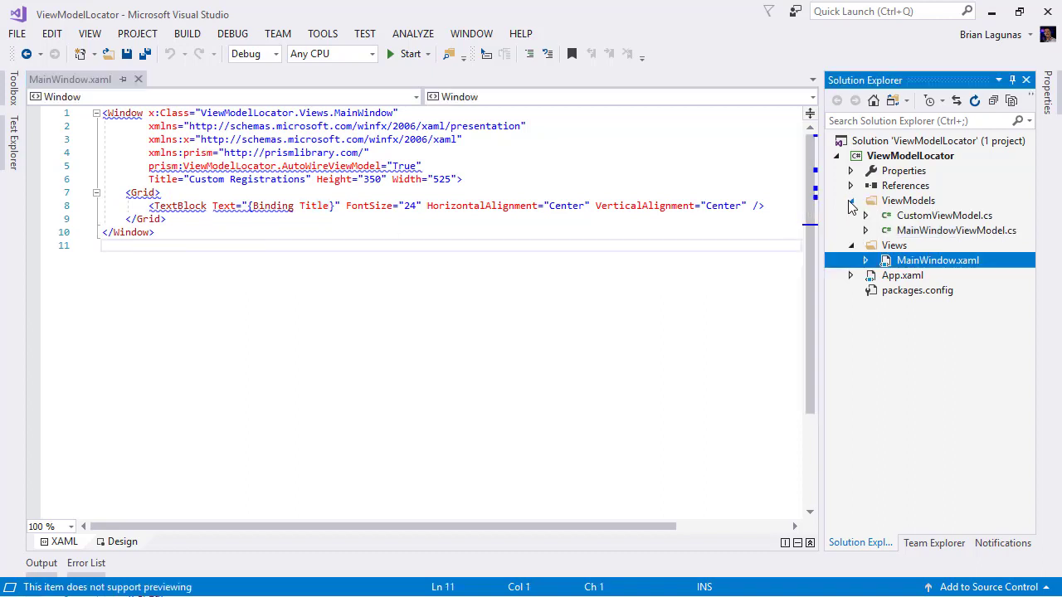
Open MainWindowViewModel.cs and inspect the Title property backed by "MainWindow ViewModel".
double_click(956, 229)
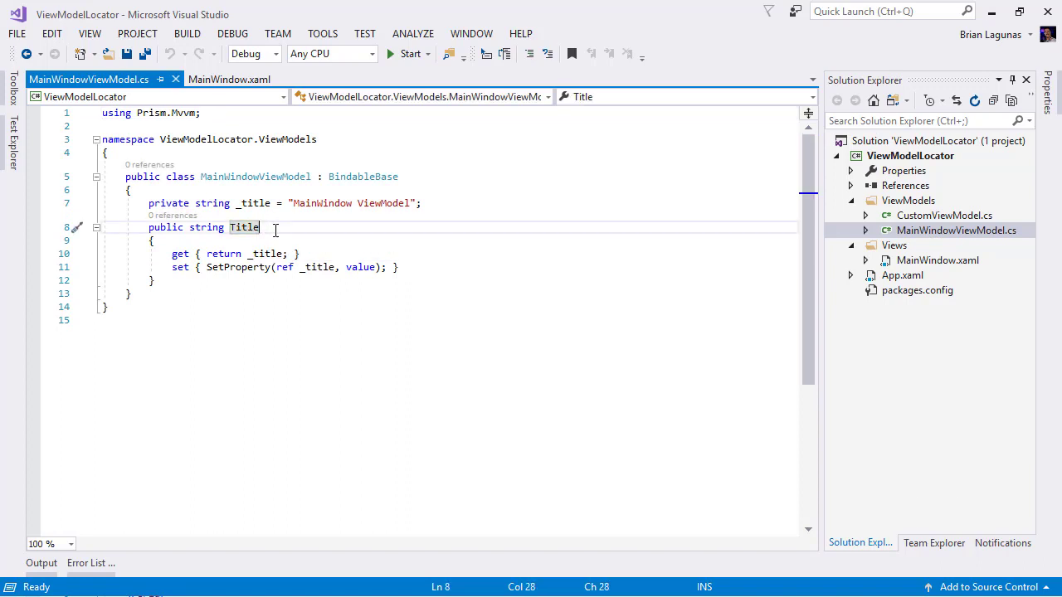
left_click(345, 202)
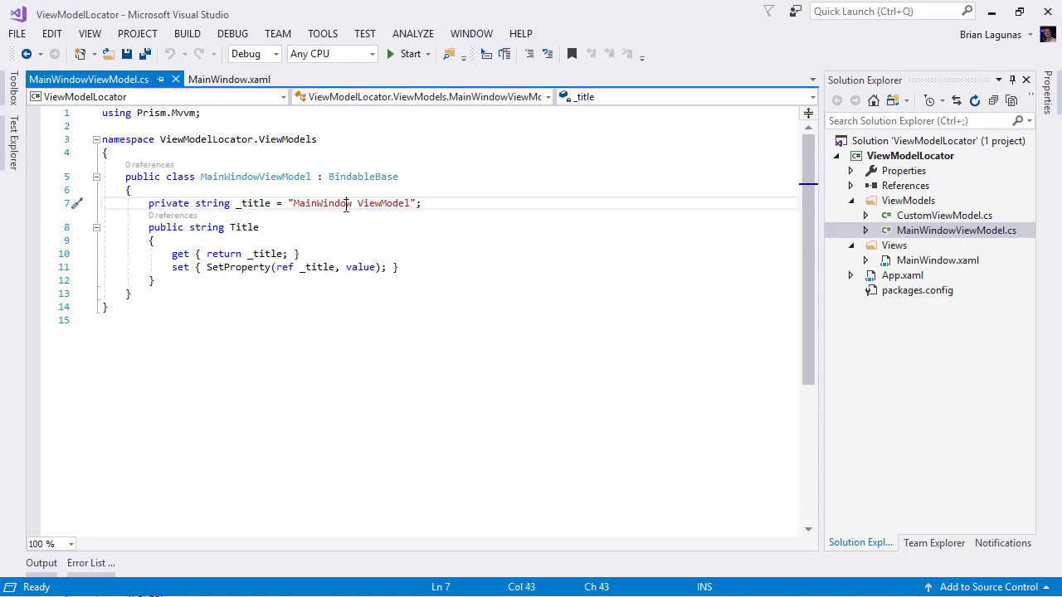
left_click(431, 267)
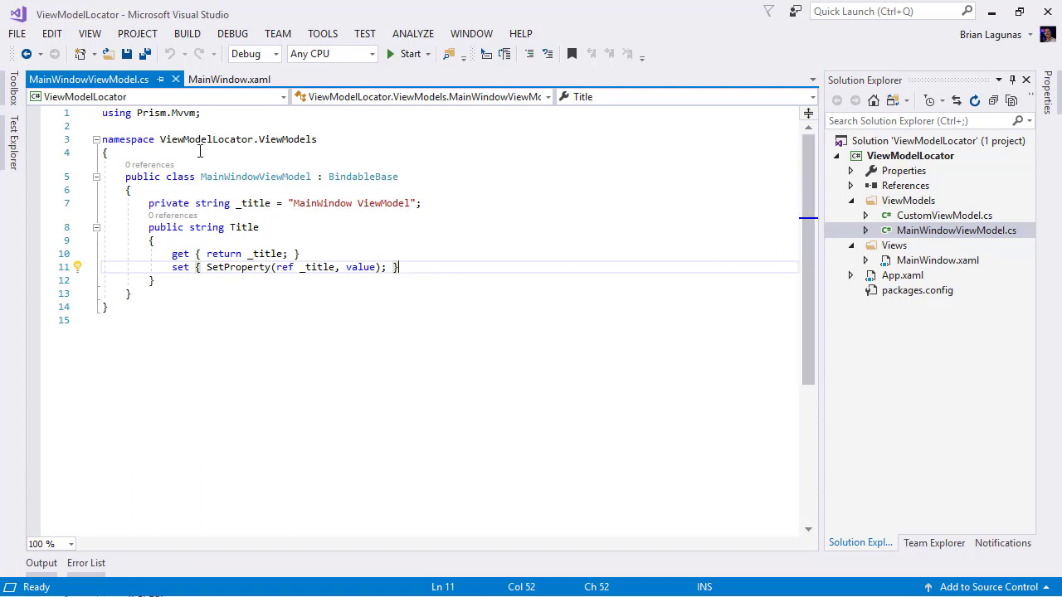
double_click(255, 176)
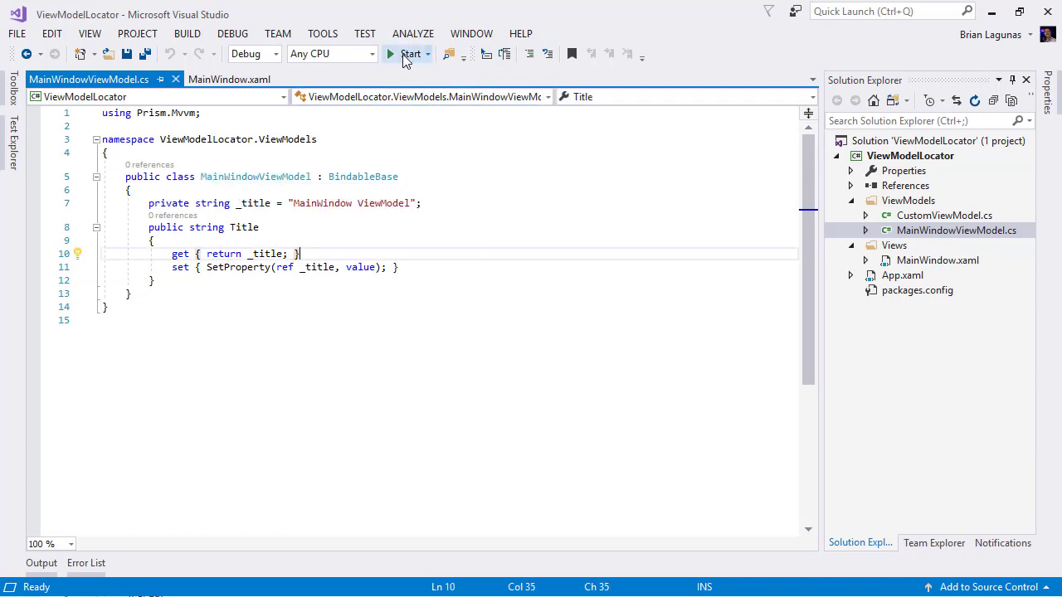
left_click(390, 53)
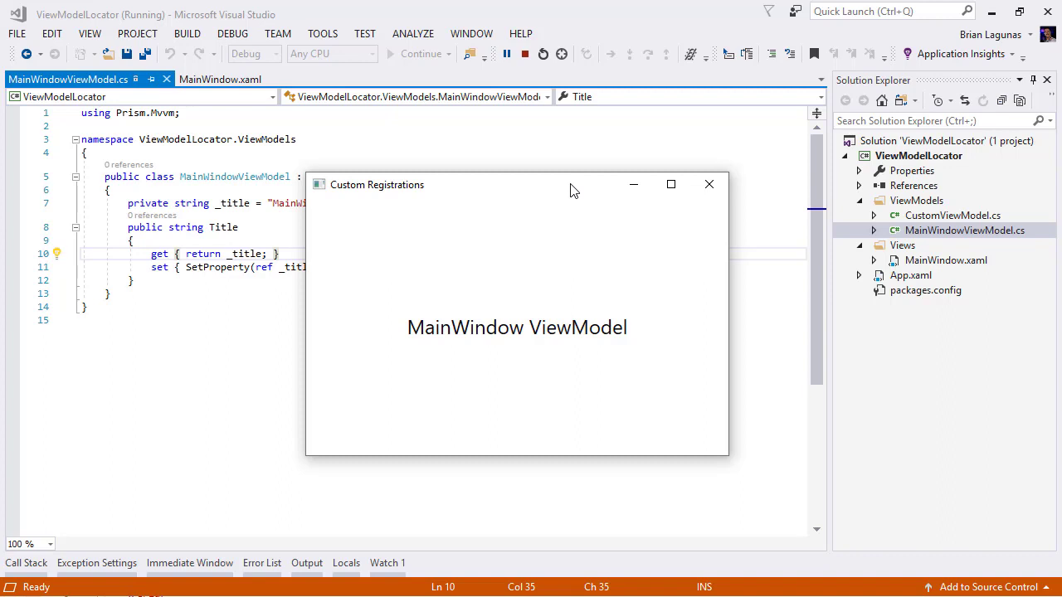
mouse_move(546, 252)
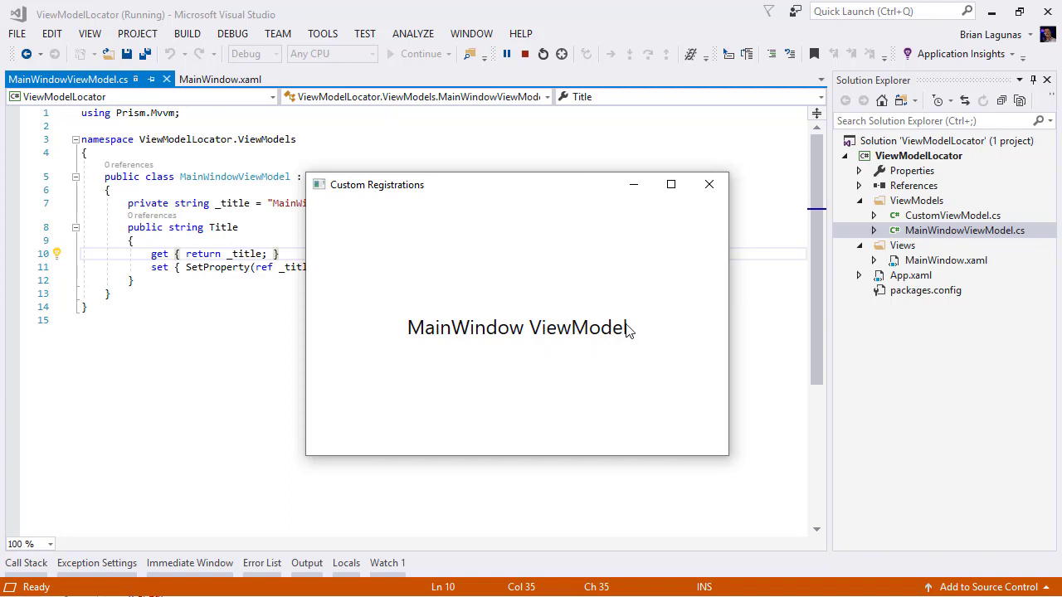
mouse_move(712, 209)
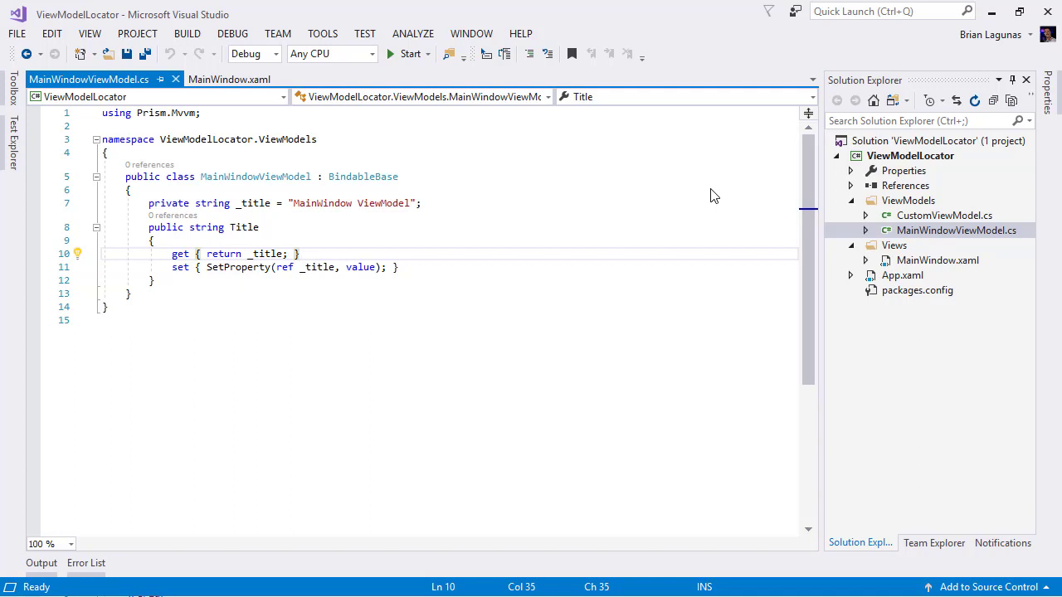
Select CustomViewModel.cs in the ViewModels folder of Solution Explorer.
left_click(302, 254)
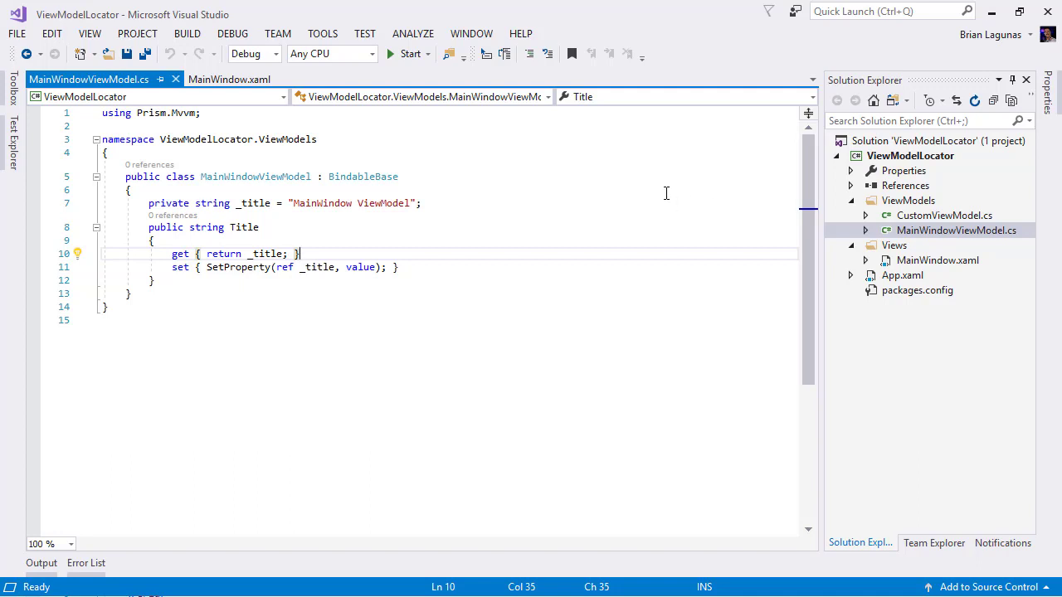
mouse_move(641, 212)
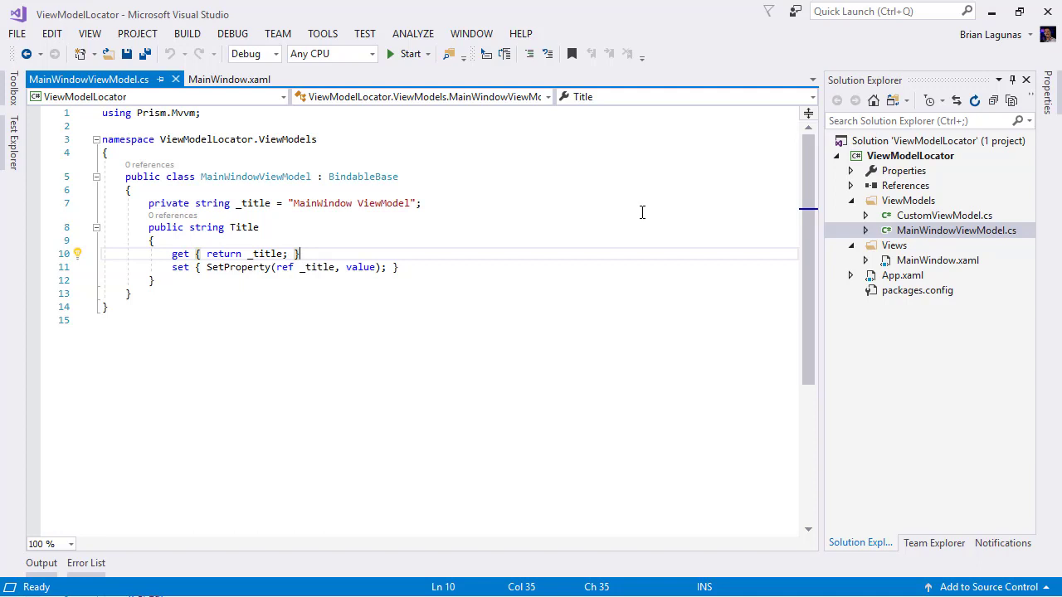
mouse_move(633, 259)
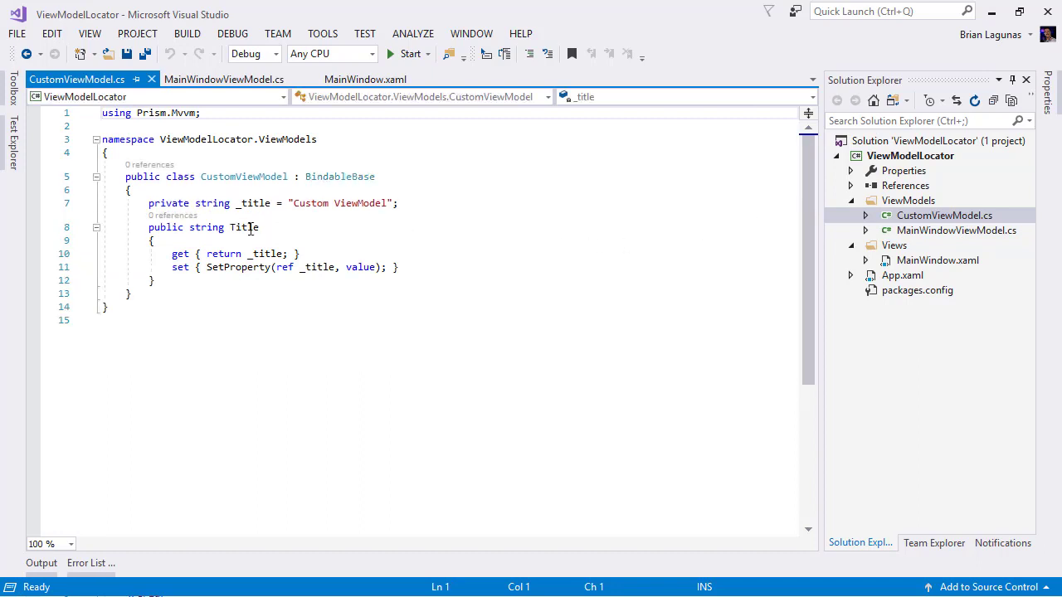
Mark the word Custom in the title text, then open App.xaml.cs from Solution Explorer.
double_click(309, 202)
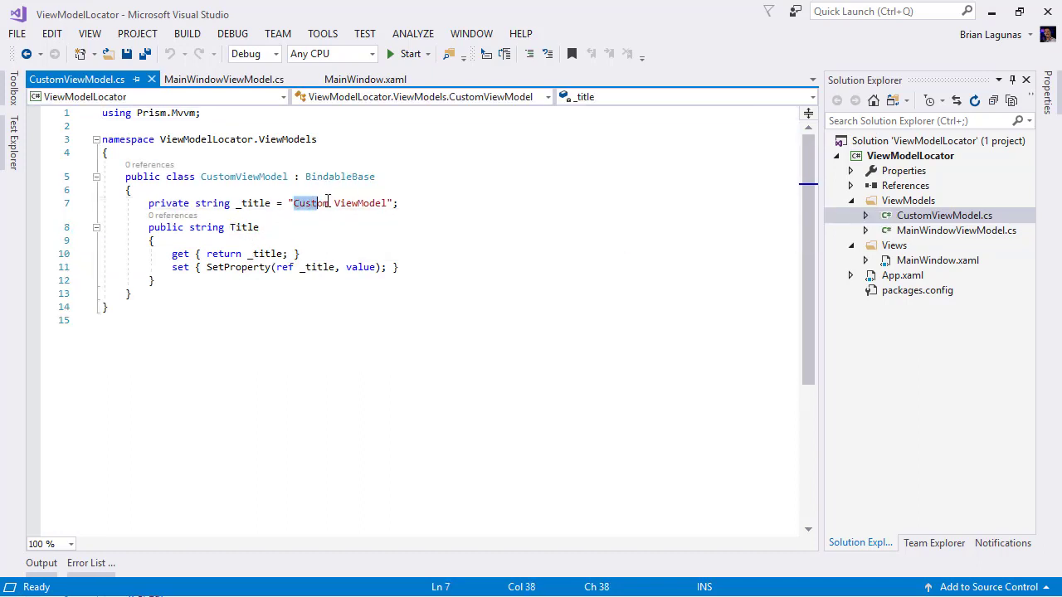
left_click(153, 241)
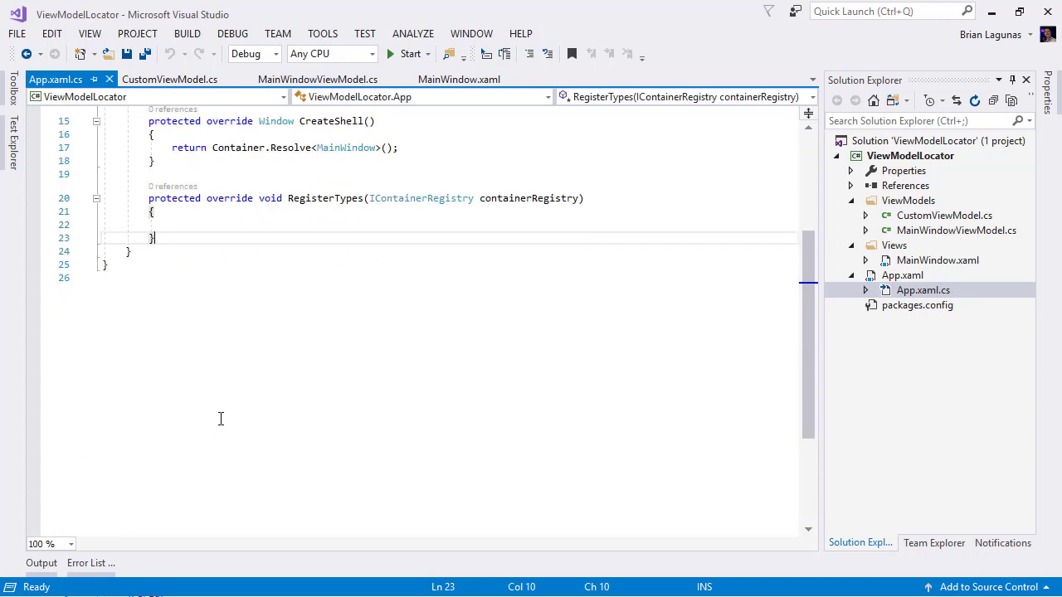
Override ConfigureViewModelLocator with ViewModelLocationProvider.Register(typeof(MainWindow).ToString(), typeof(CustomViewModel)).
type("ove")
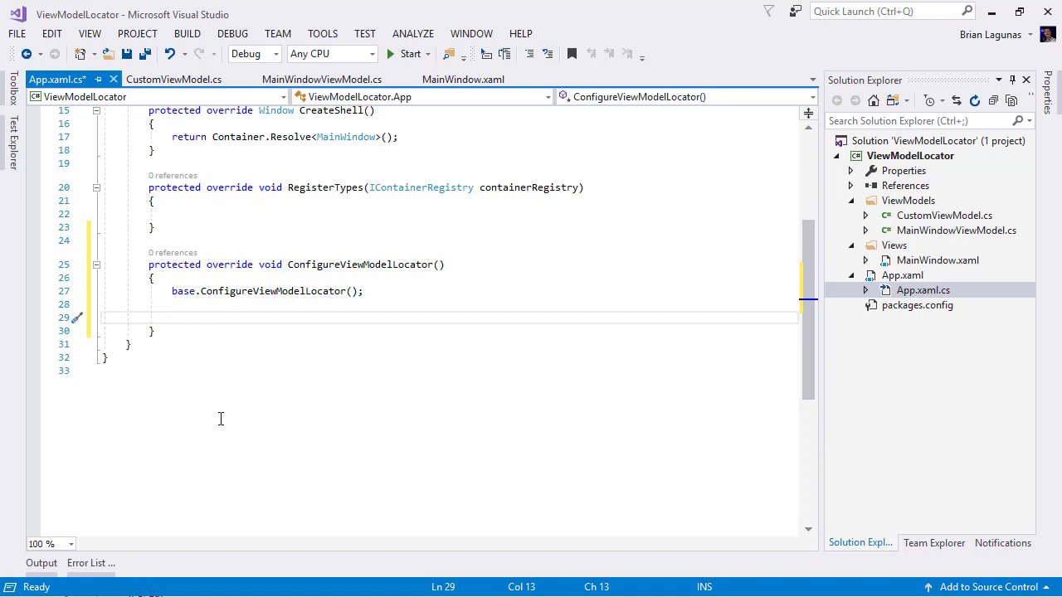
type("ViewModelLocationProvider")
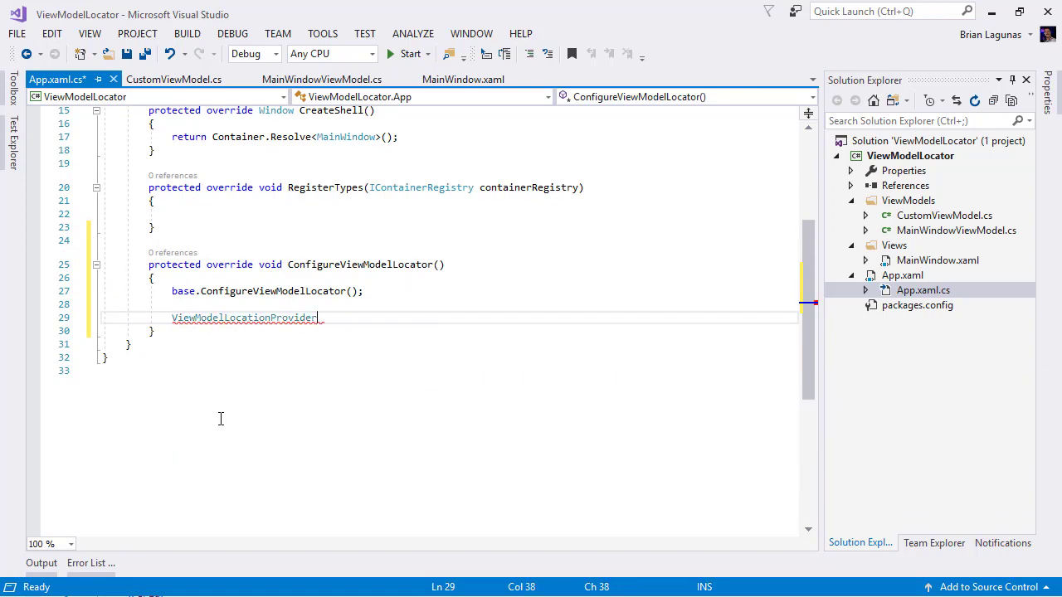
type(".")
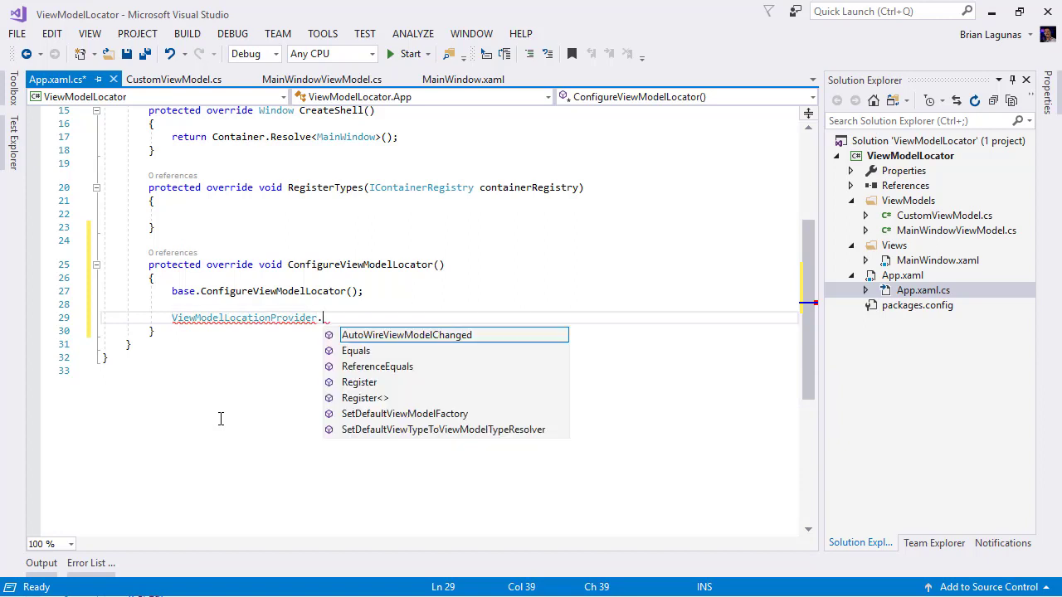
type("Register();")
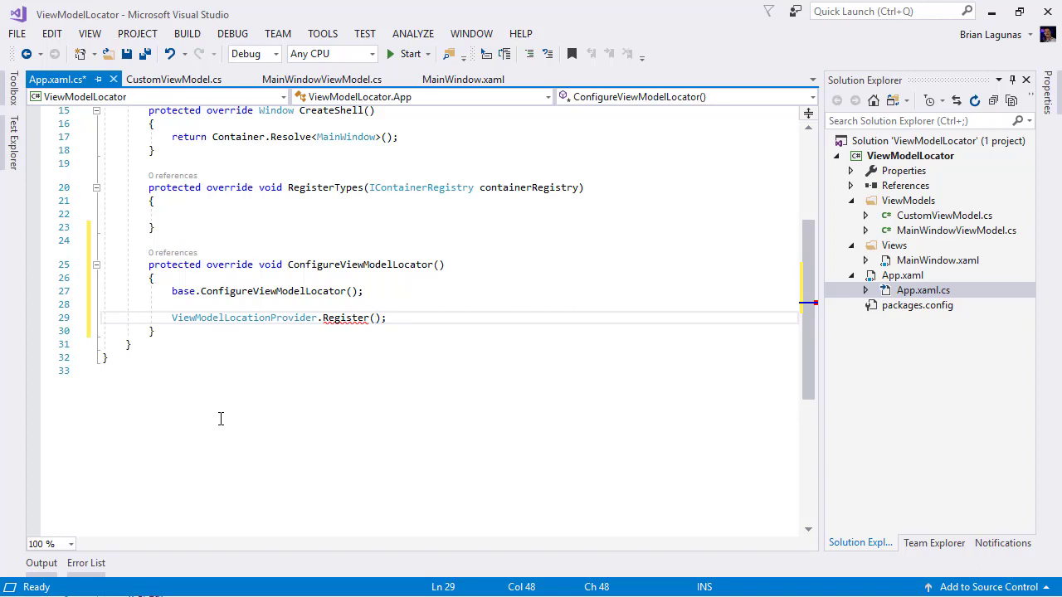
type("typeof")
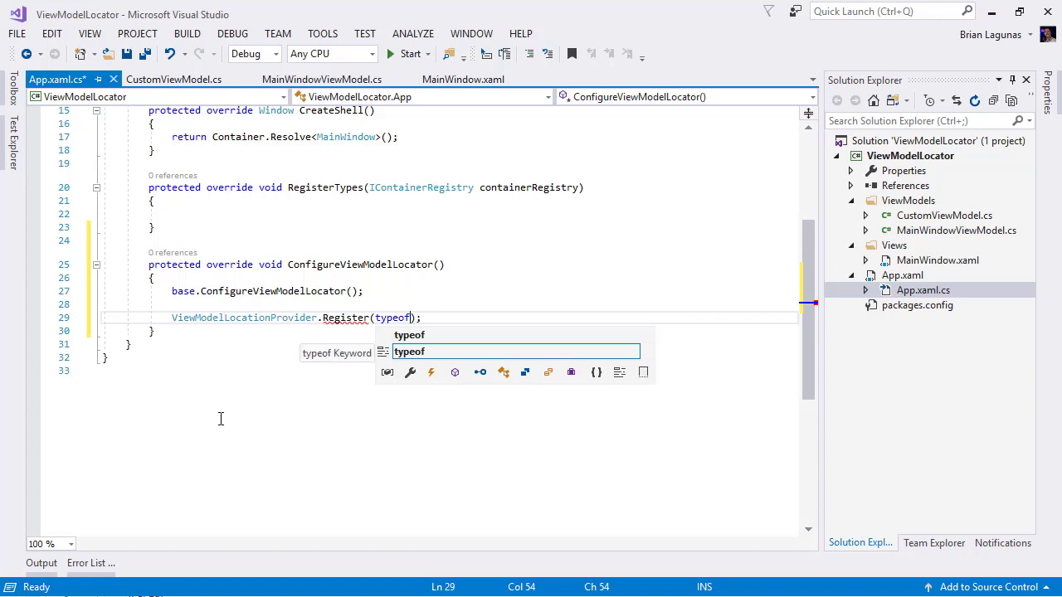
type("MainWindow).ToString()")
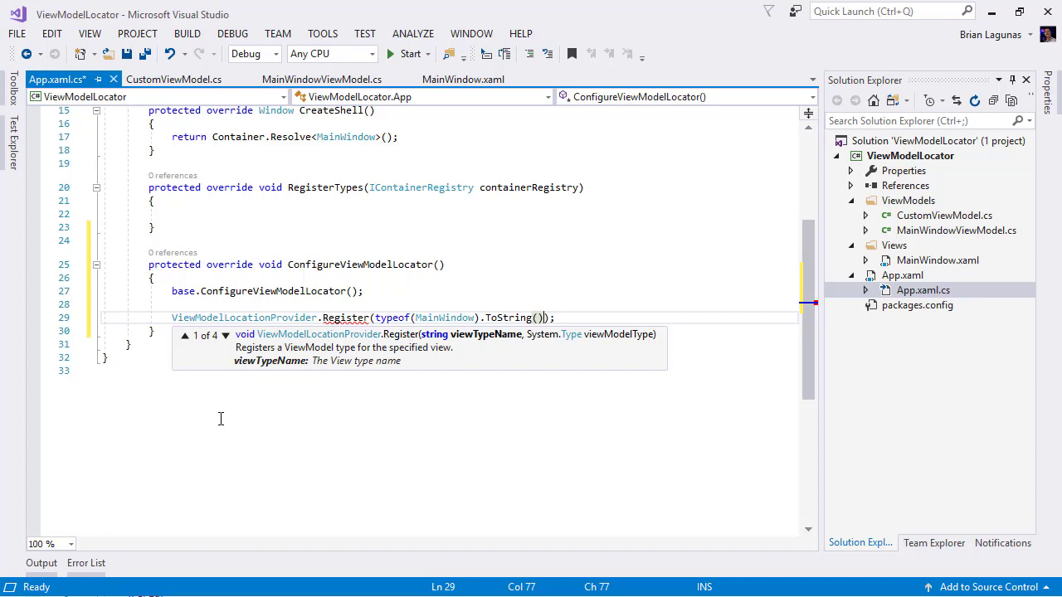
type(",")
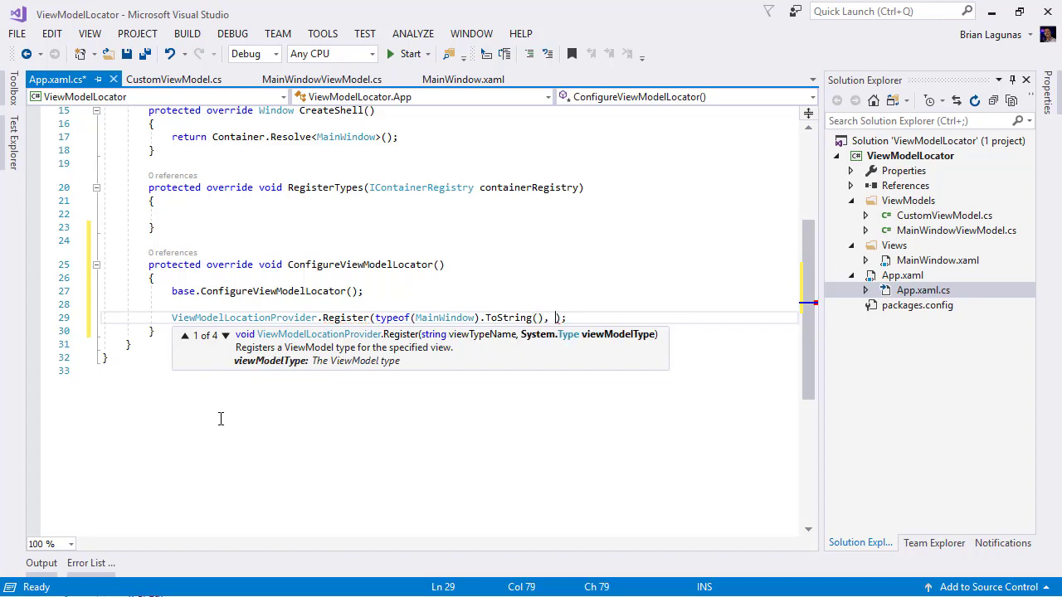
type("typeof(CustomViewModel")
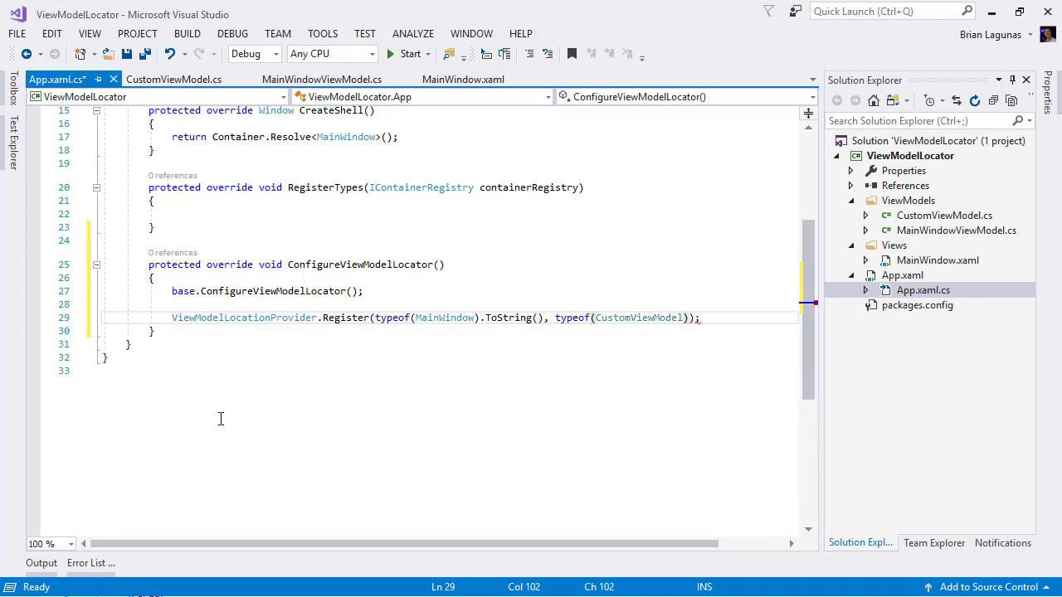
Save App.xaml.cs and highlight the CustomViewModel type in the registration.
key("ctrl+s")
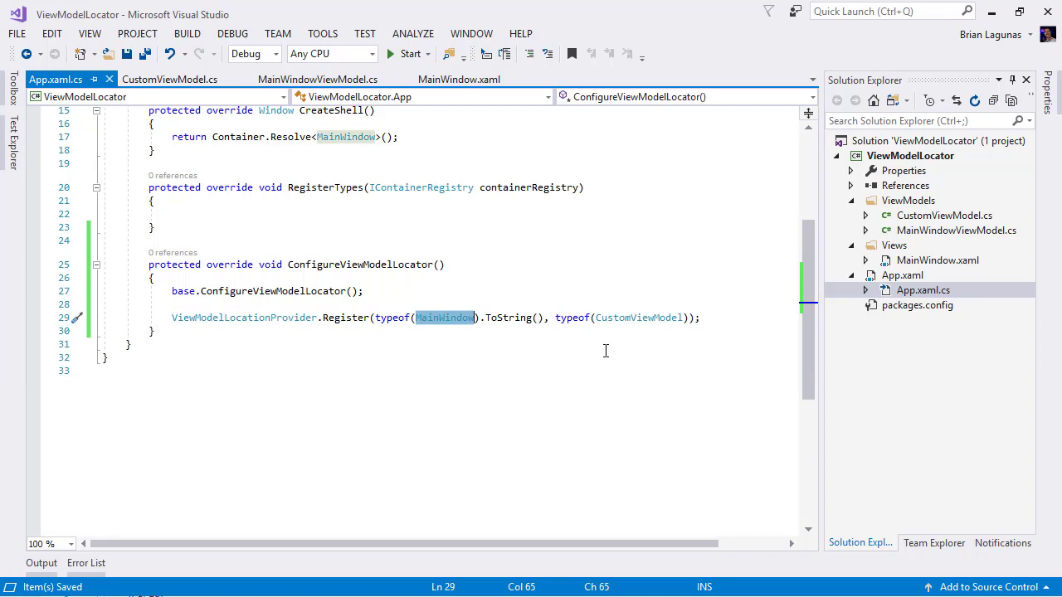
double_click(637, 317)
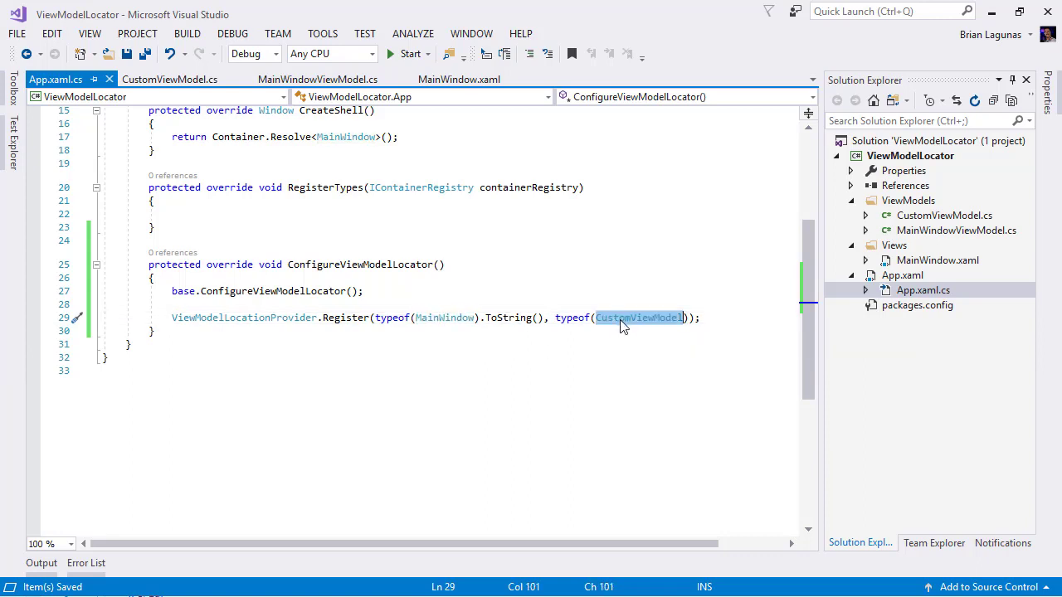
left_click(172, 304)
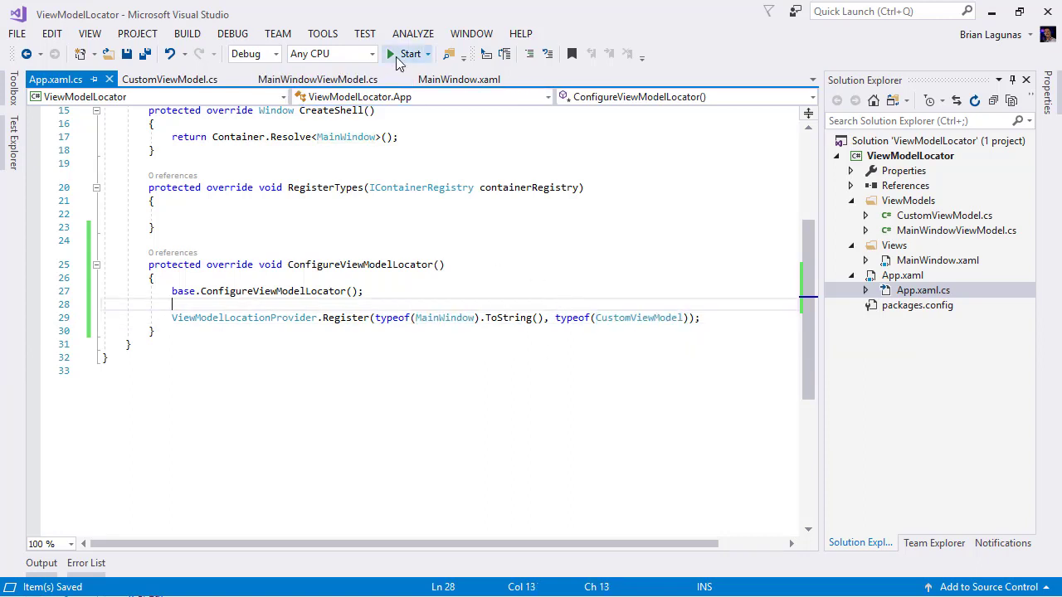
left_click(405, 53)
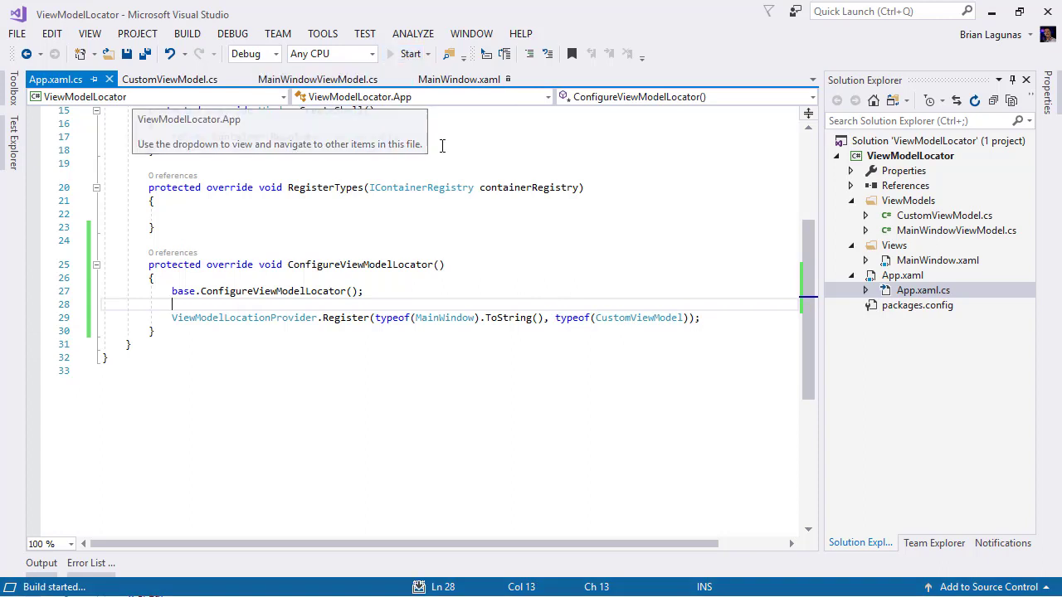
left_click(410, 53)
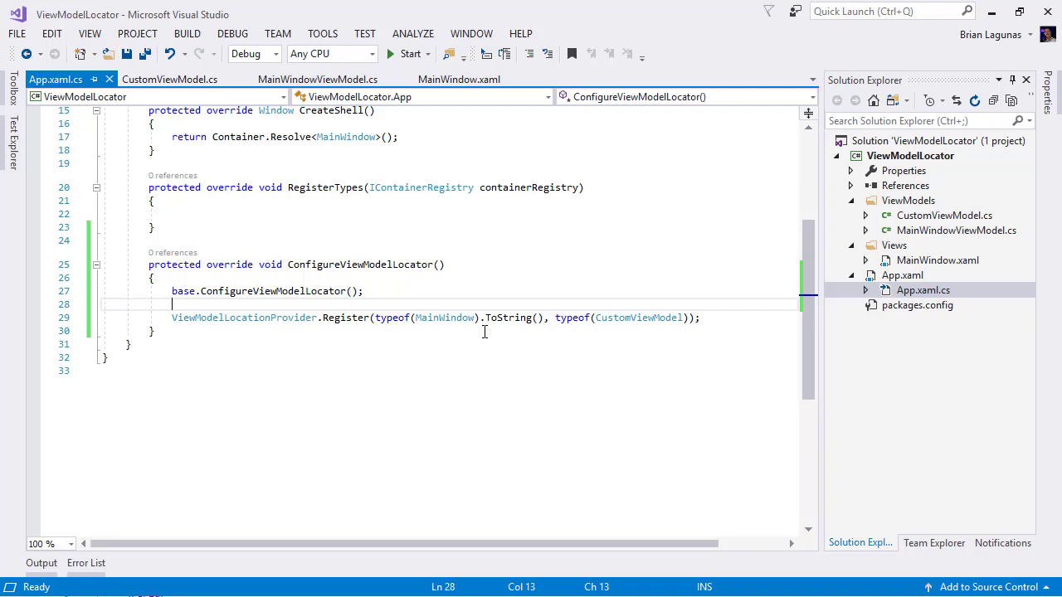
mouse_move(644, 309)
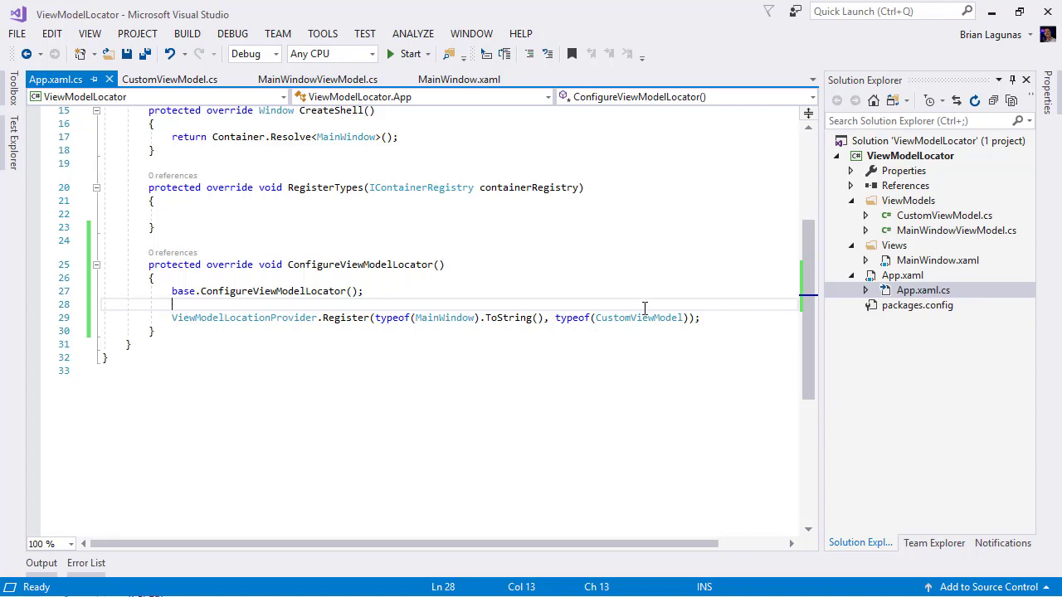
left_click(688, 318)
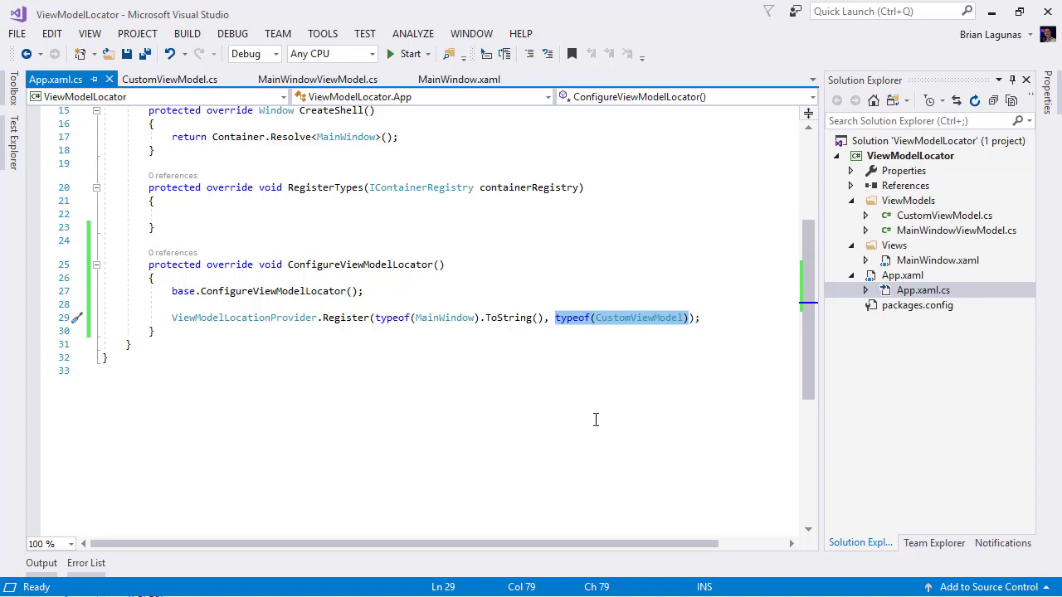
Replace the typeof(CustomViewModel) argument with a factory lambda () => new CustomViewModel().
key("Delete")
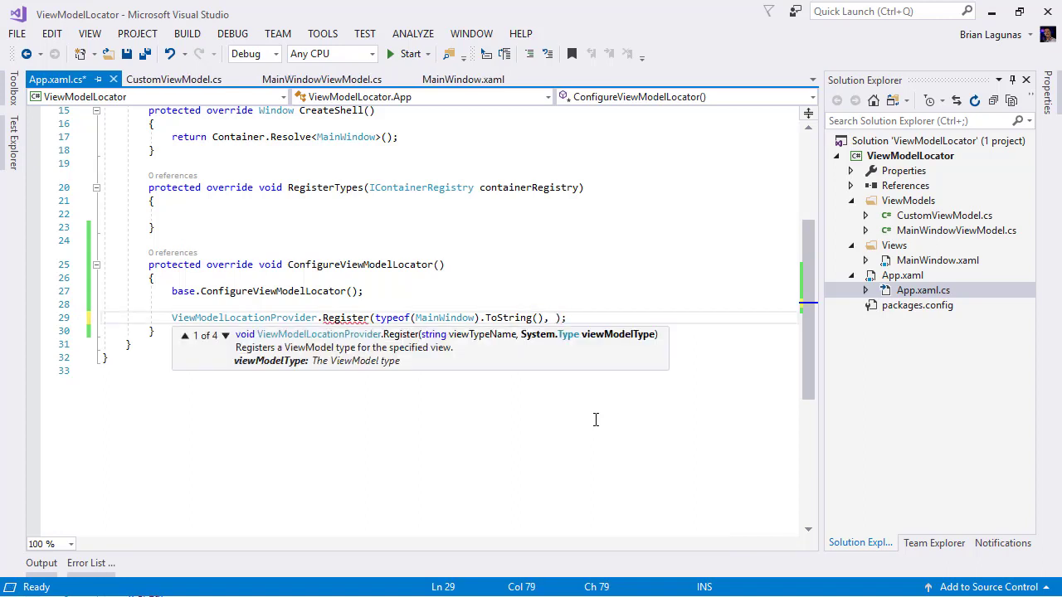
left_click(226, 335)
type("() => ")
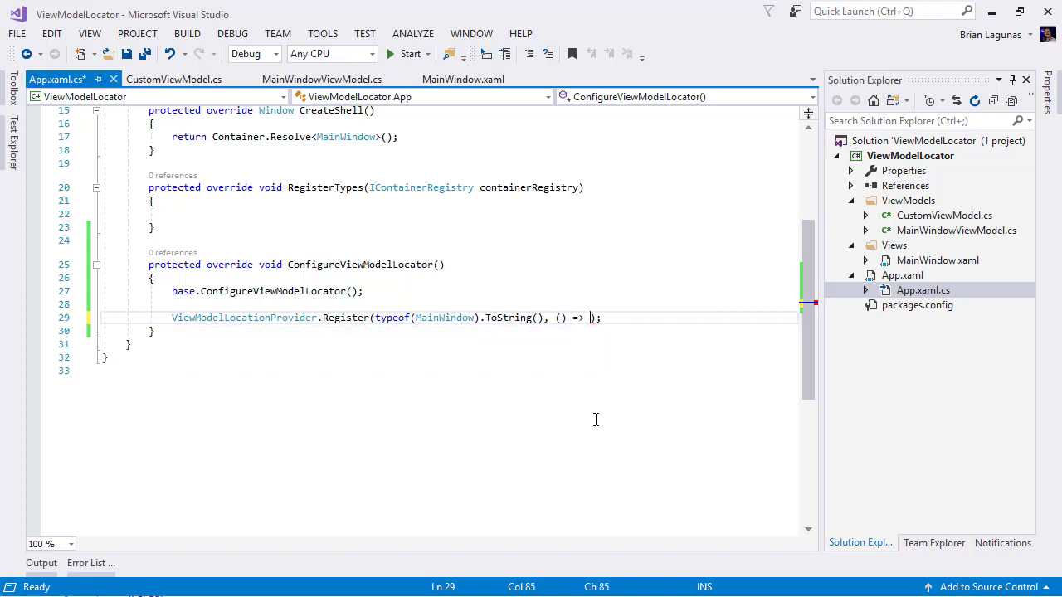
type("new CustomViewModel(")
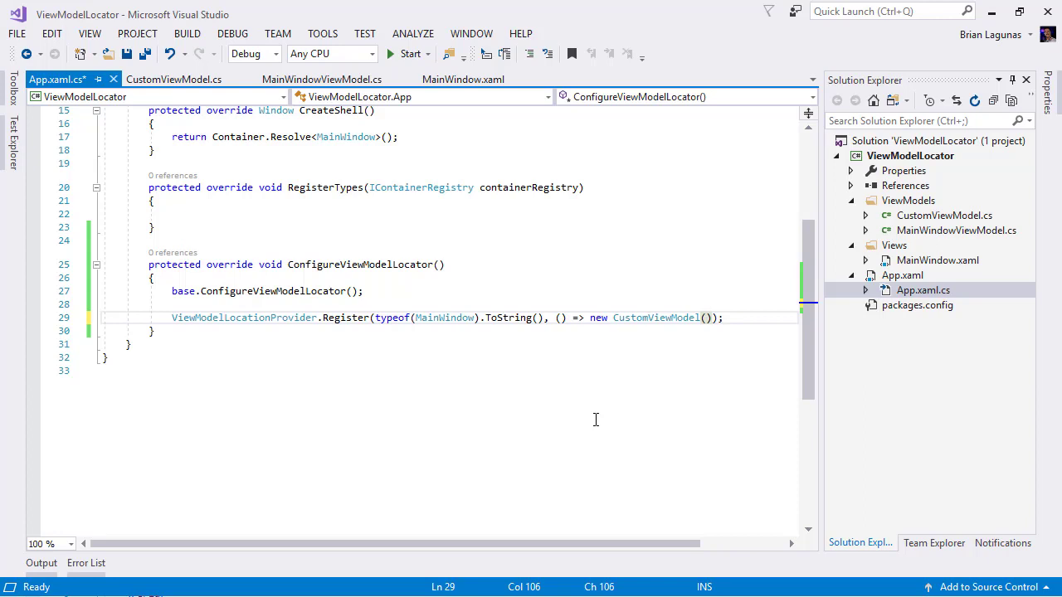
type("{ }")
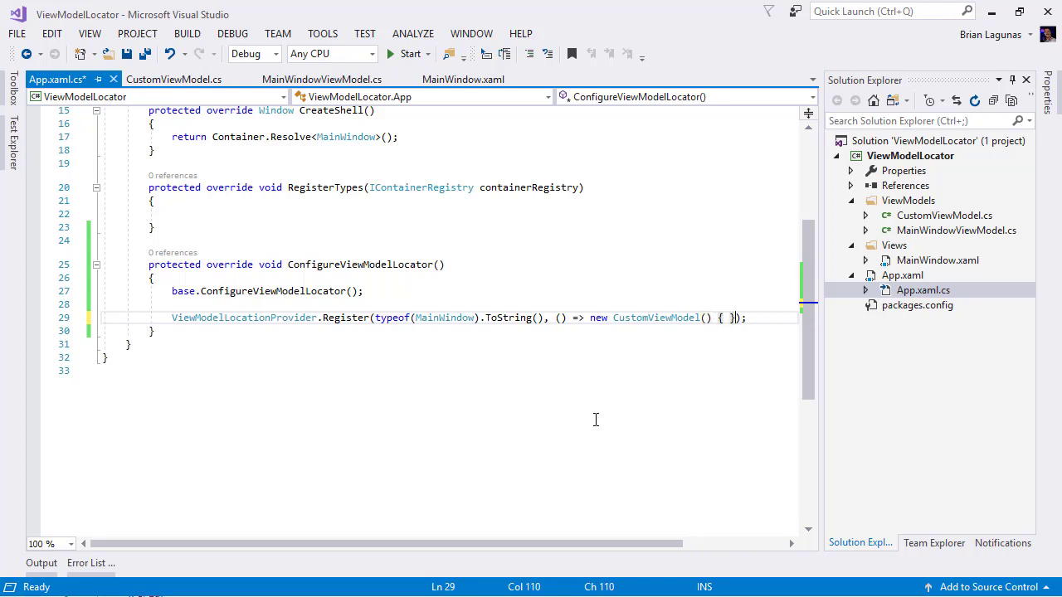
key("BackSpace")
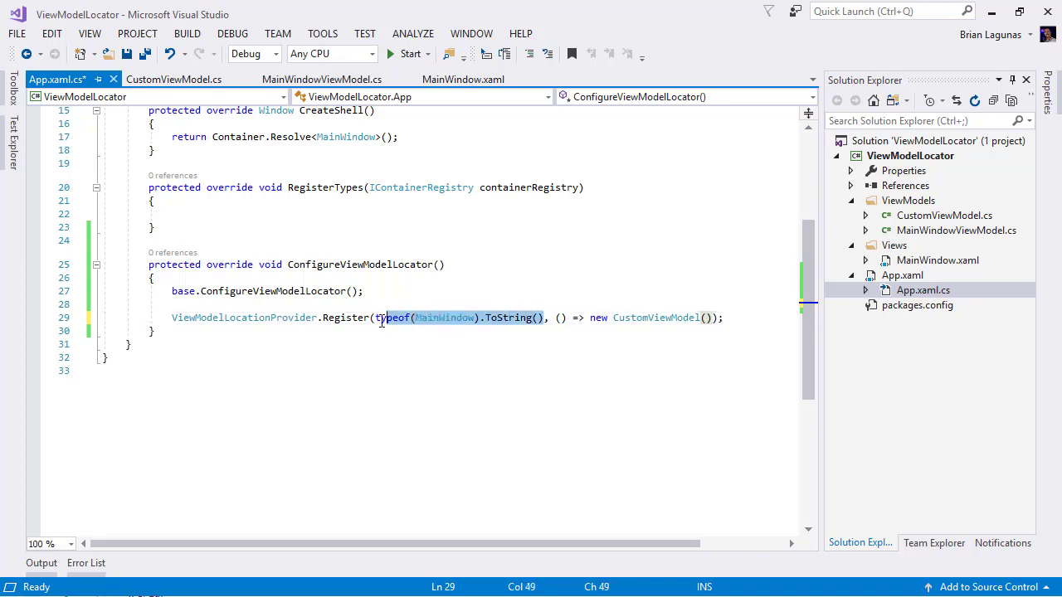
Replace typeof(MainWindow).ToString() with the generic Register<MainWindow> overload.
key("Delete")
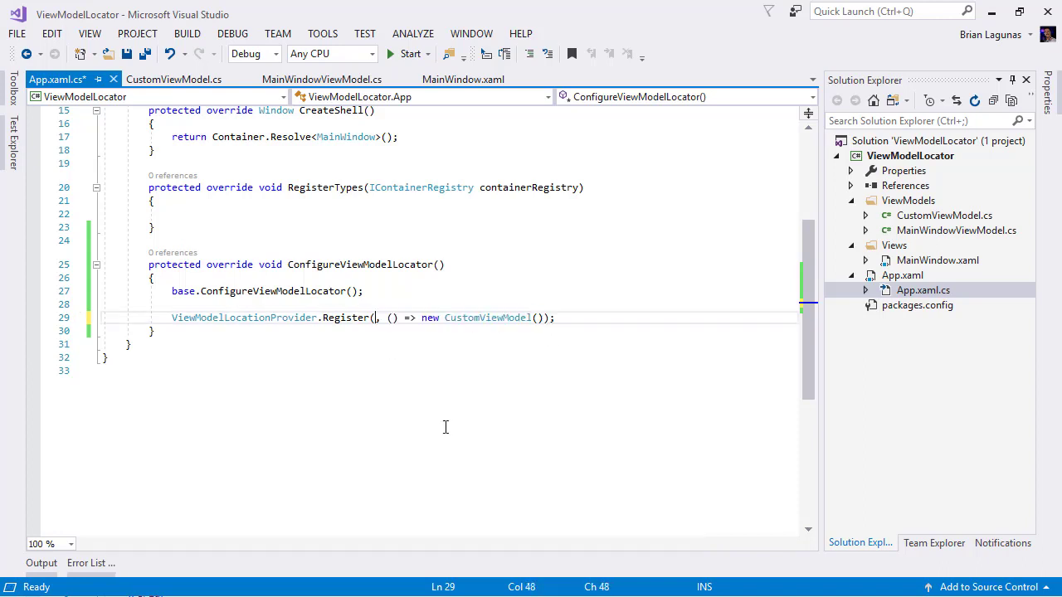
type("<MainWindow>")
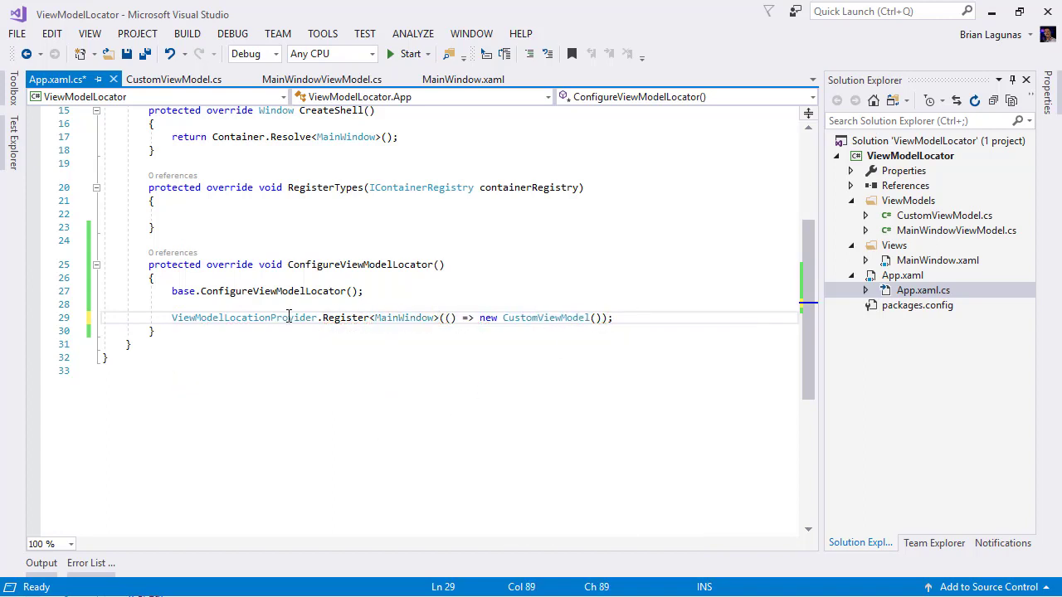
Replace the lambda with Register<MainWindow, CustomViewModel>() and save App.xaml.cs.
double_click(405, 319)
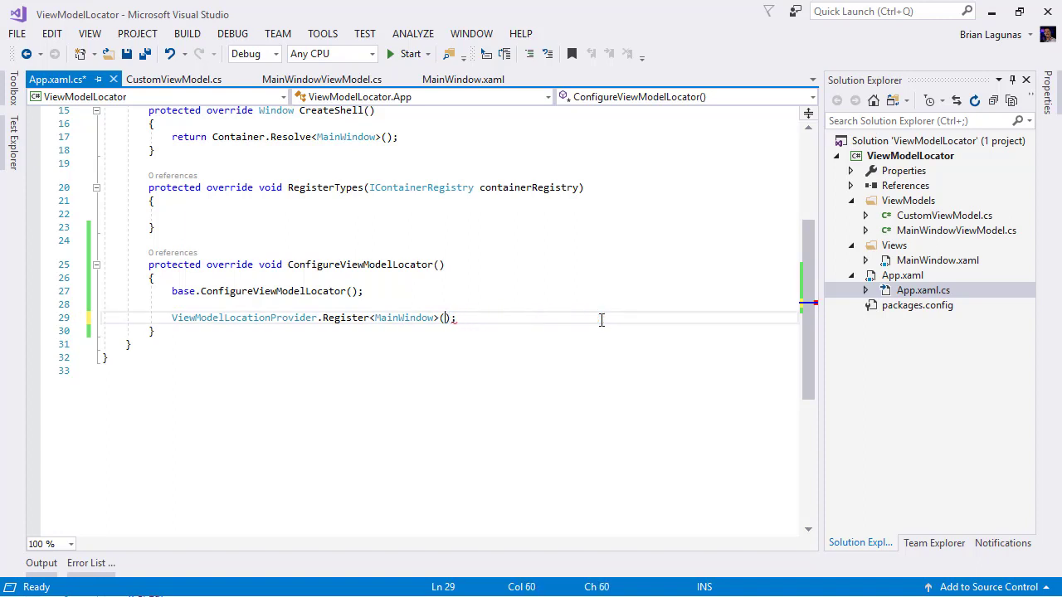
type(", Cust")
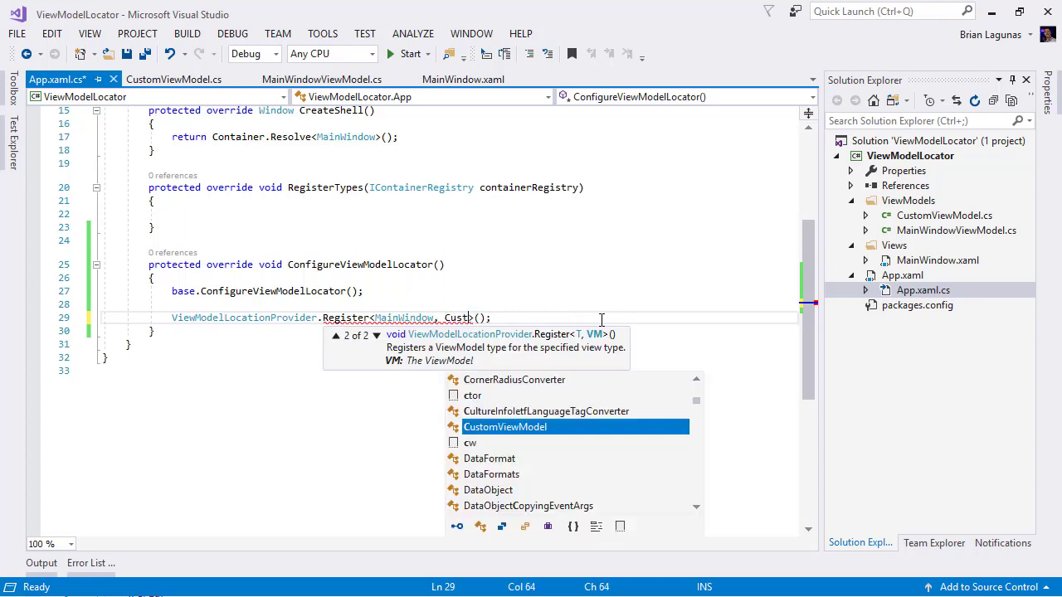
left_click(505, 426)
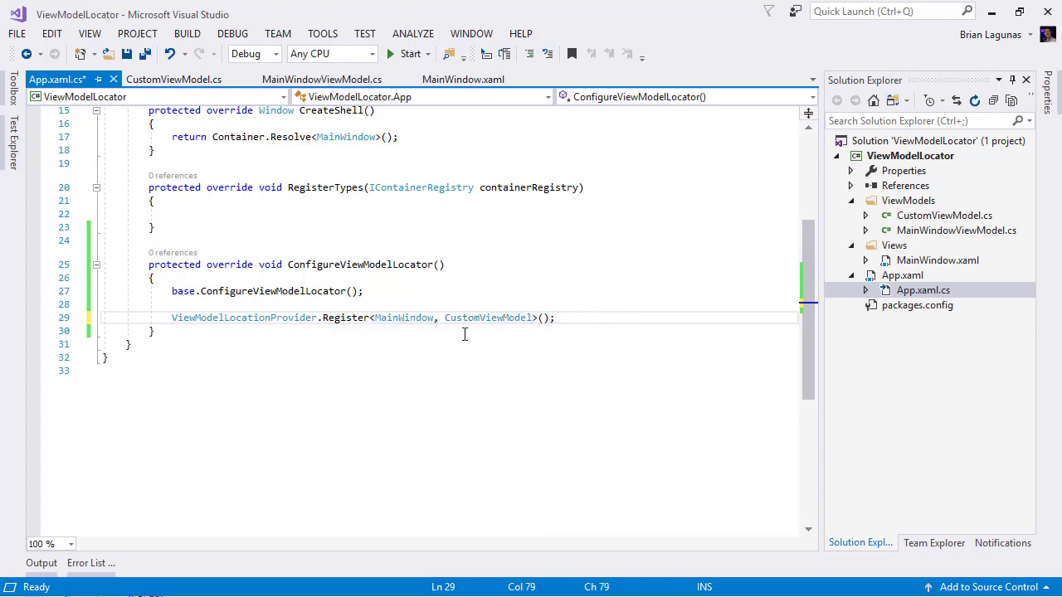
double_click(488, 318)
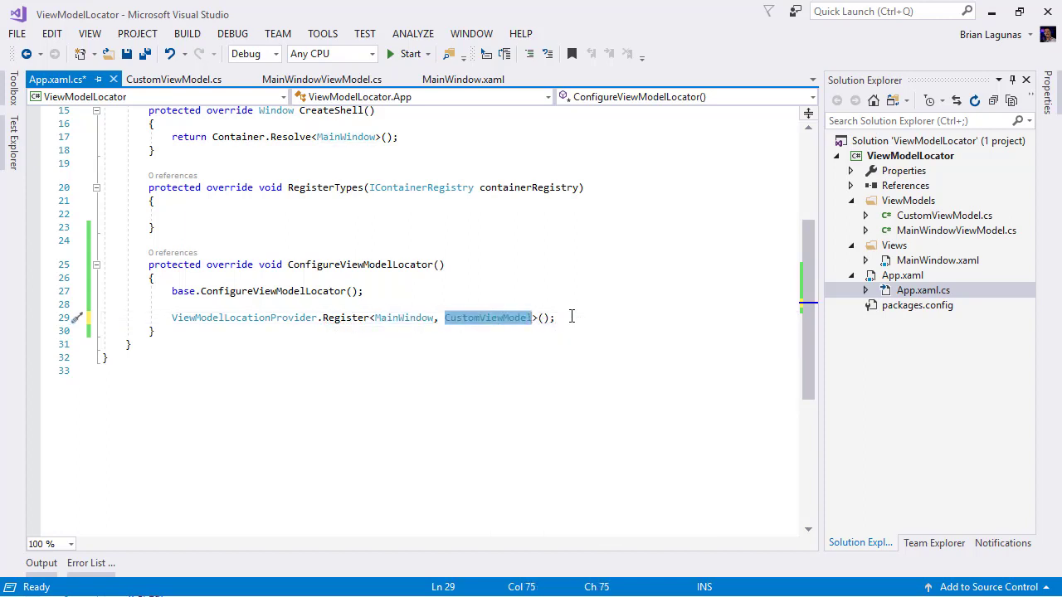
left_click(573, 318)
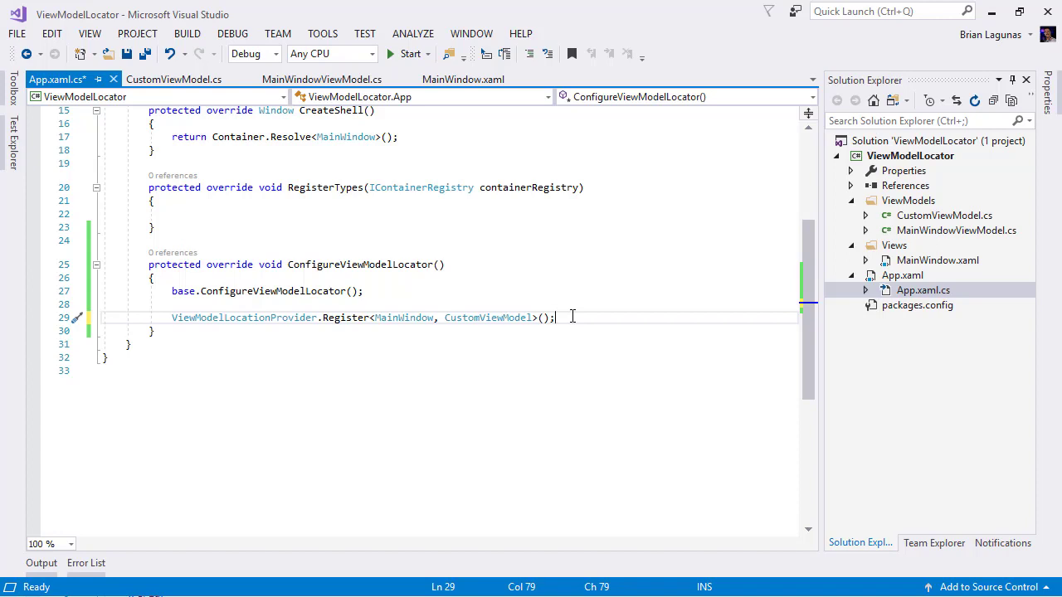
key("ctrl+s")
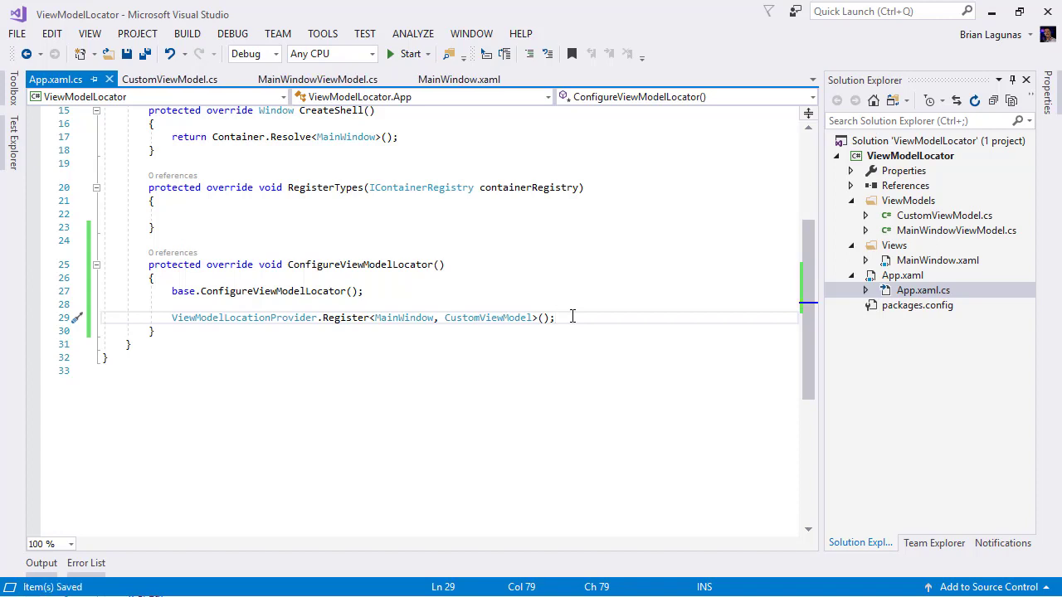